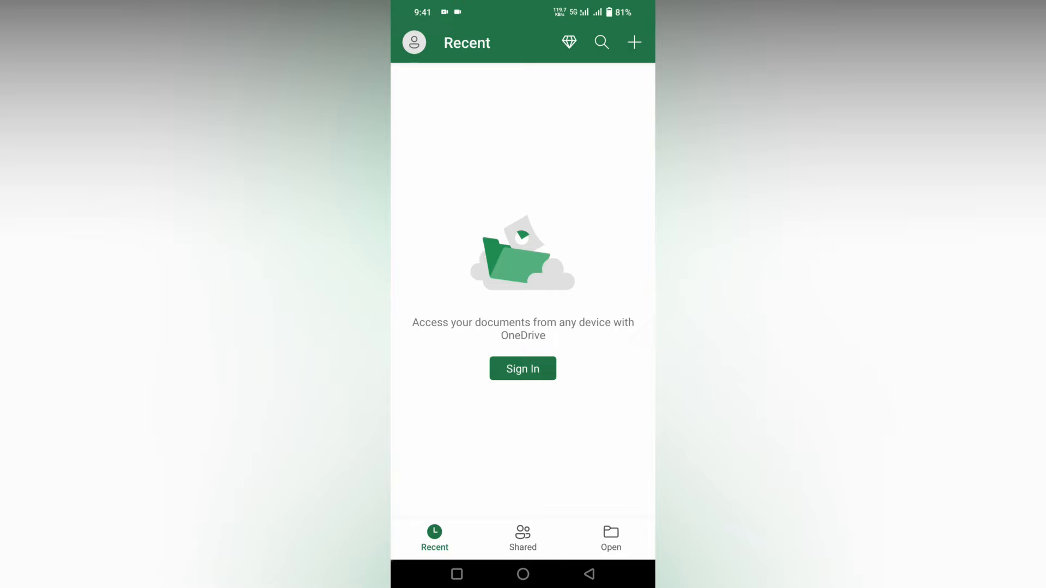
Start a new blank workbook from the Recent screen
left_click(632, 42)
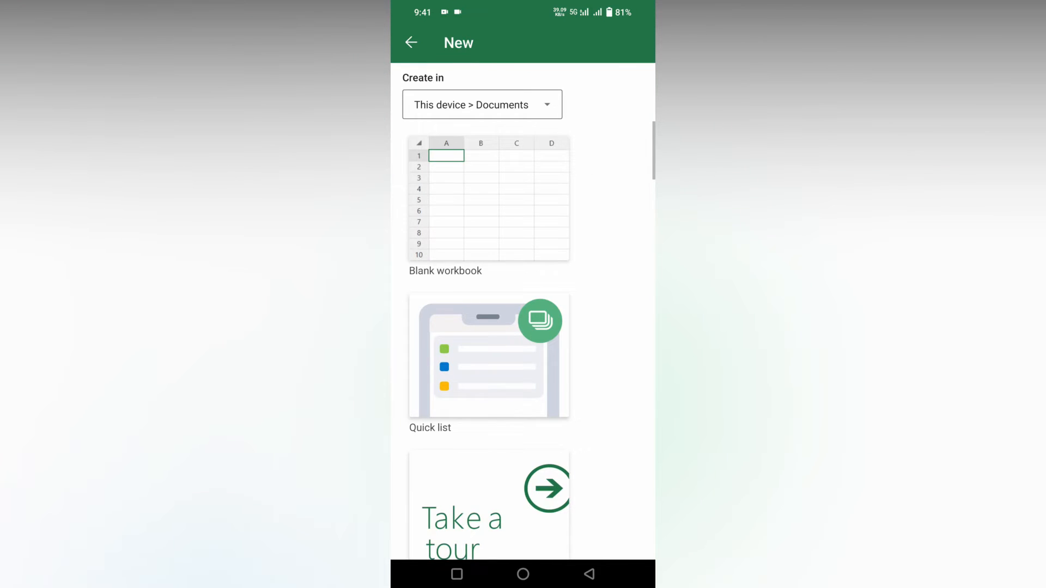
left_click(488, 200)
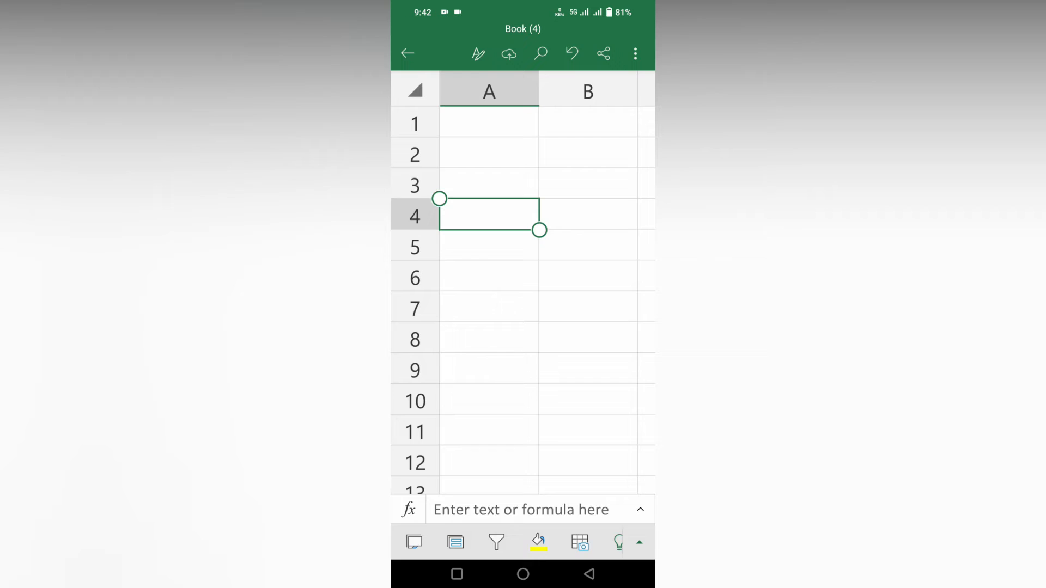
Enter the word 'color' in cell A4 using the keyboard suggestion
type("col")
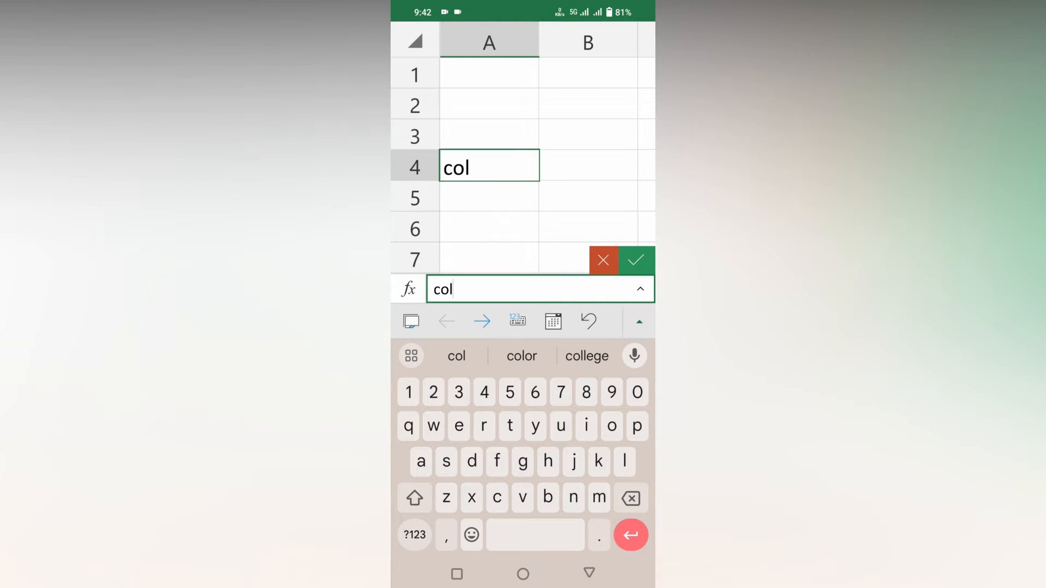
left_click(521, 355)
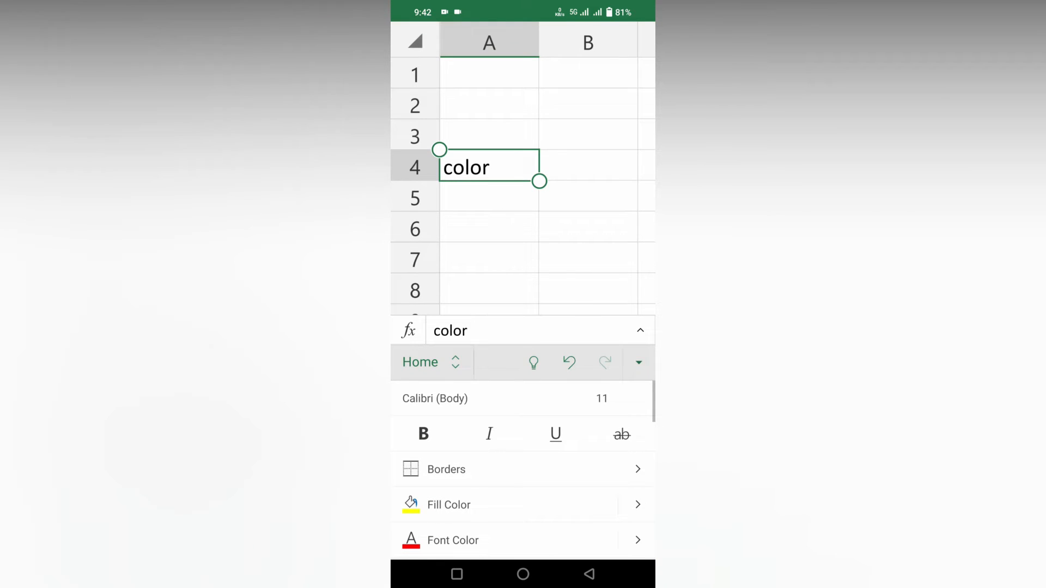
Fill A4 yellow, the B3:B8 block green, and A5:A9 blue
left_click(447, 504)
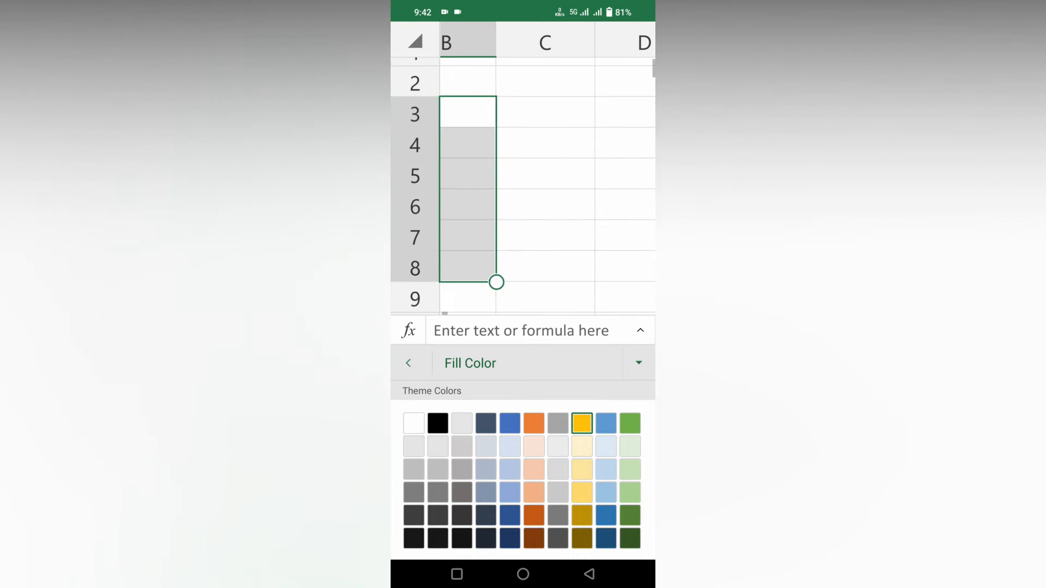
left_click(629, 492)
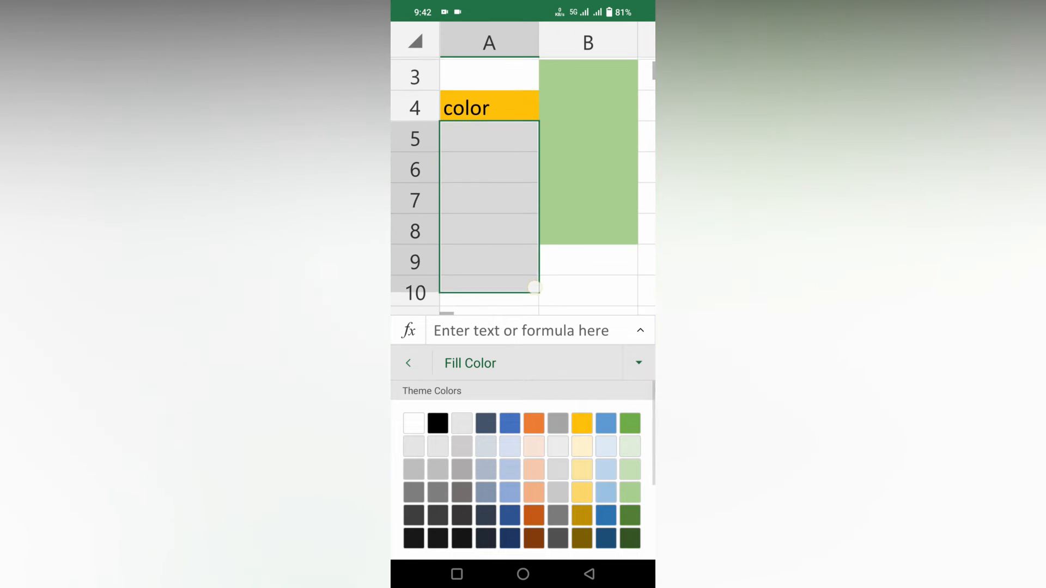
left_click(605, 423)
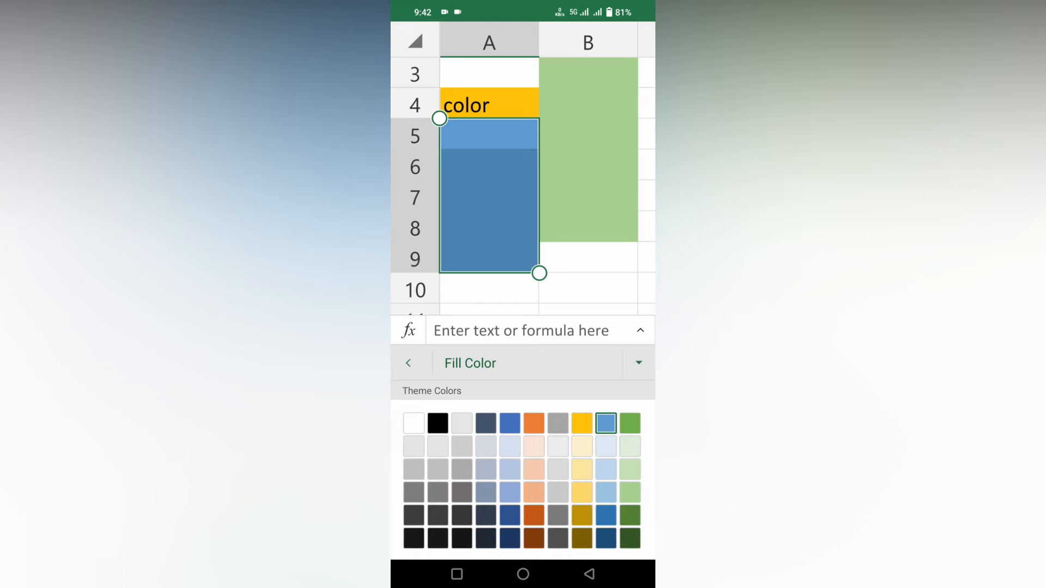